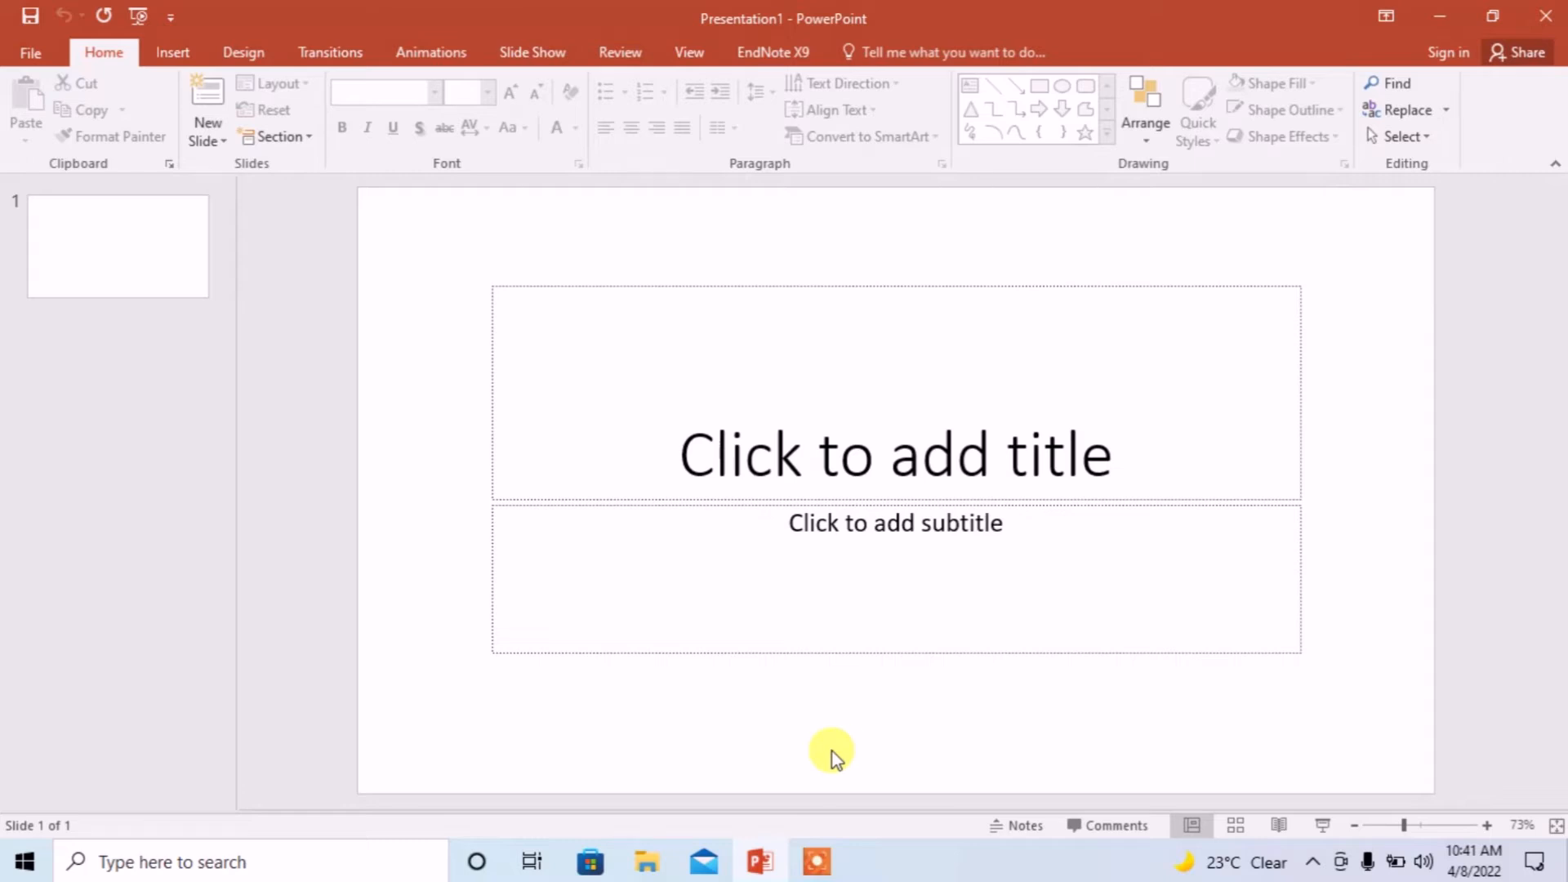
pyautogui.moveTo(452, 570)
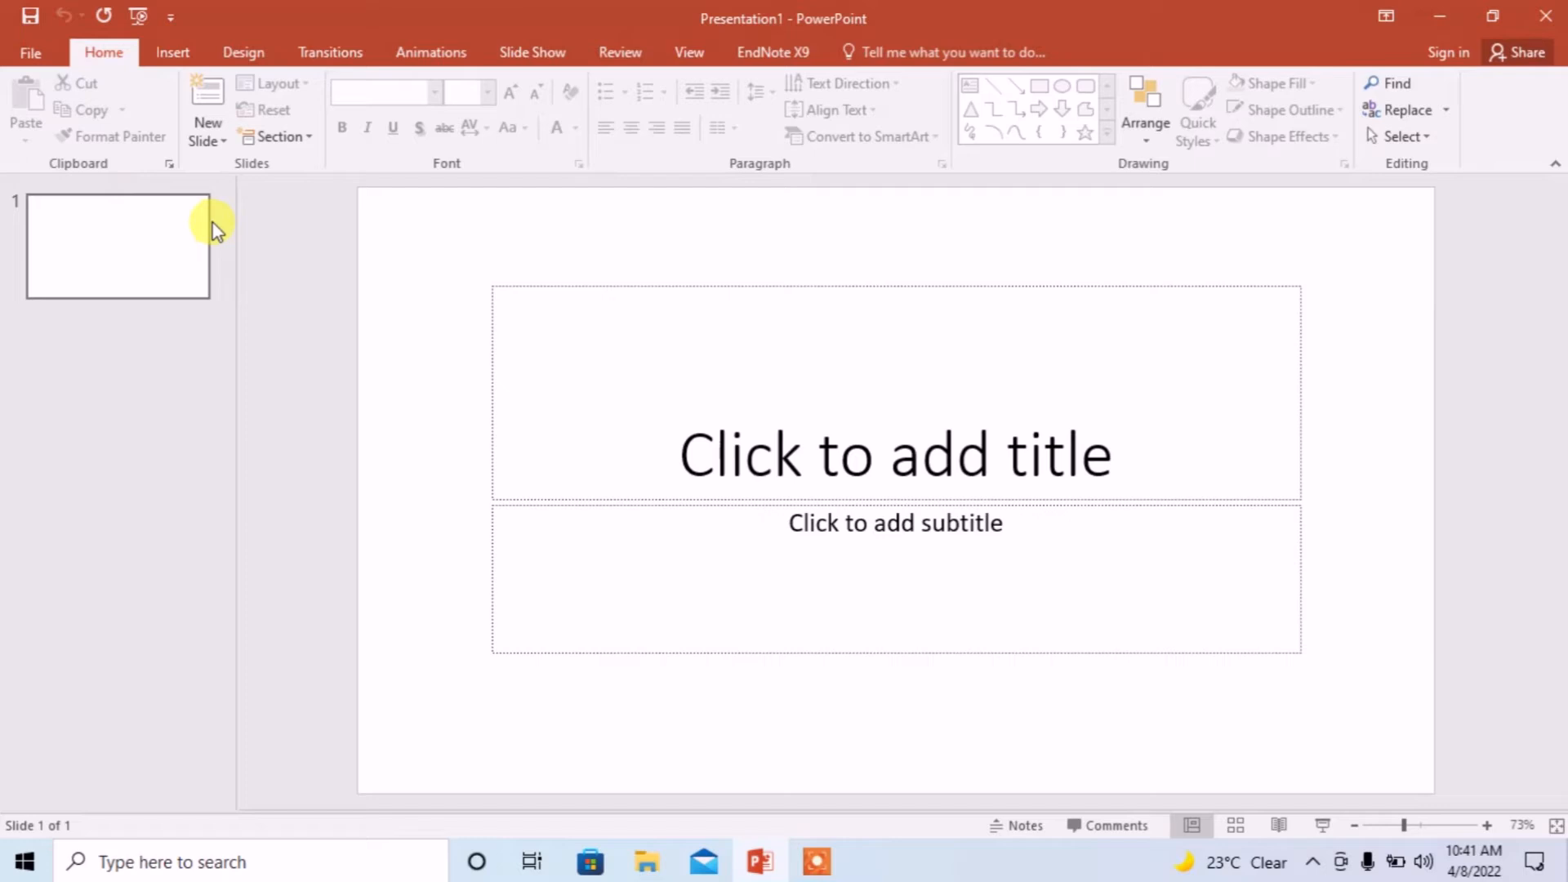
pyautogui.moveTo(193, 642)
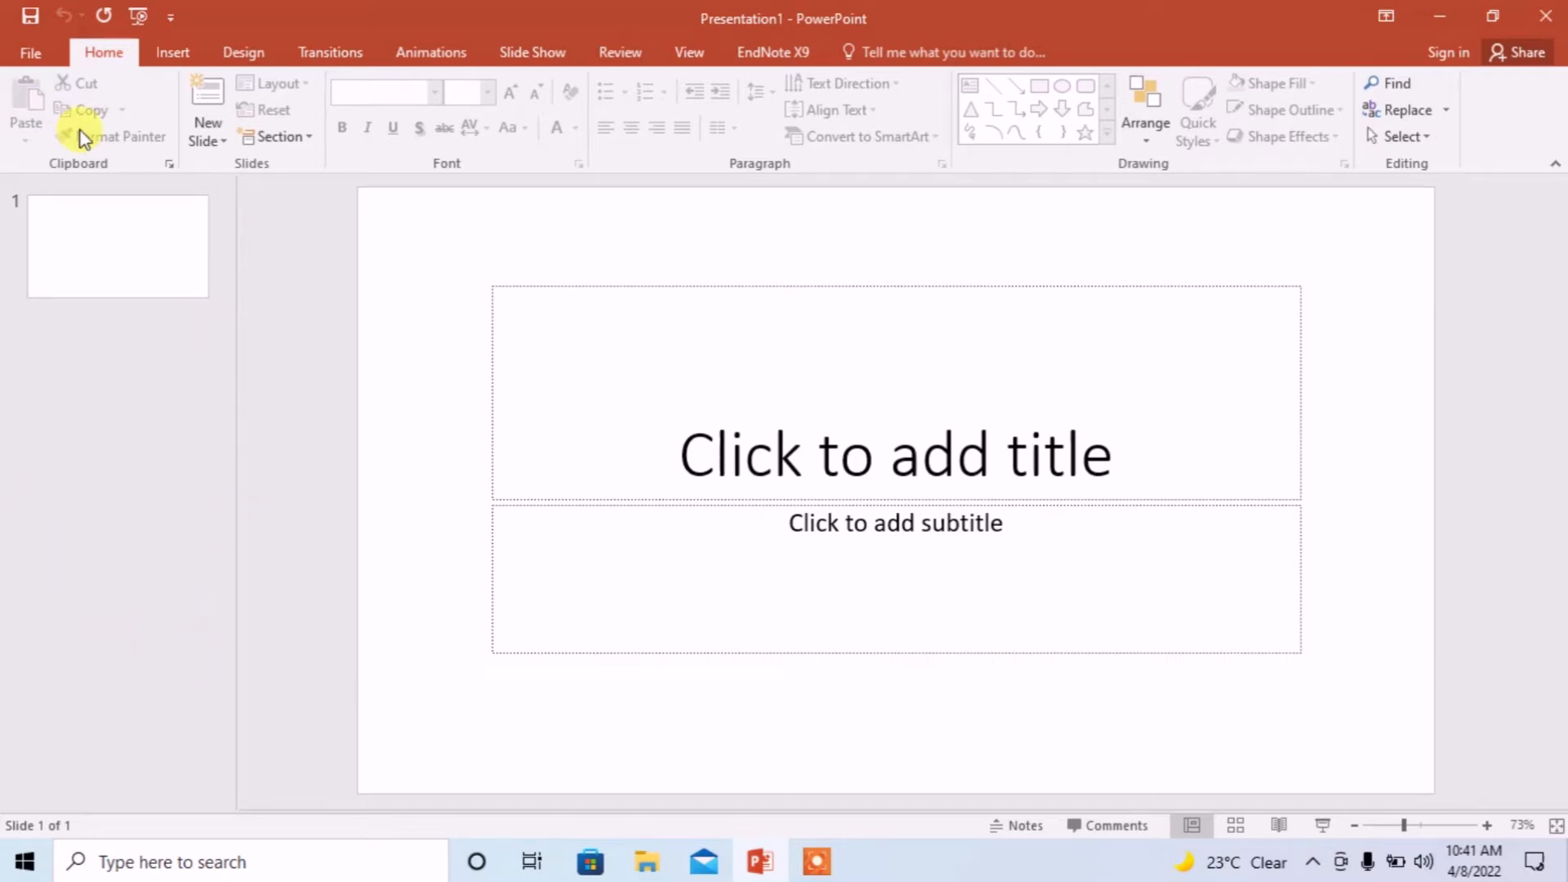
pyautogui.moveTo(66, 423)
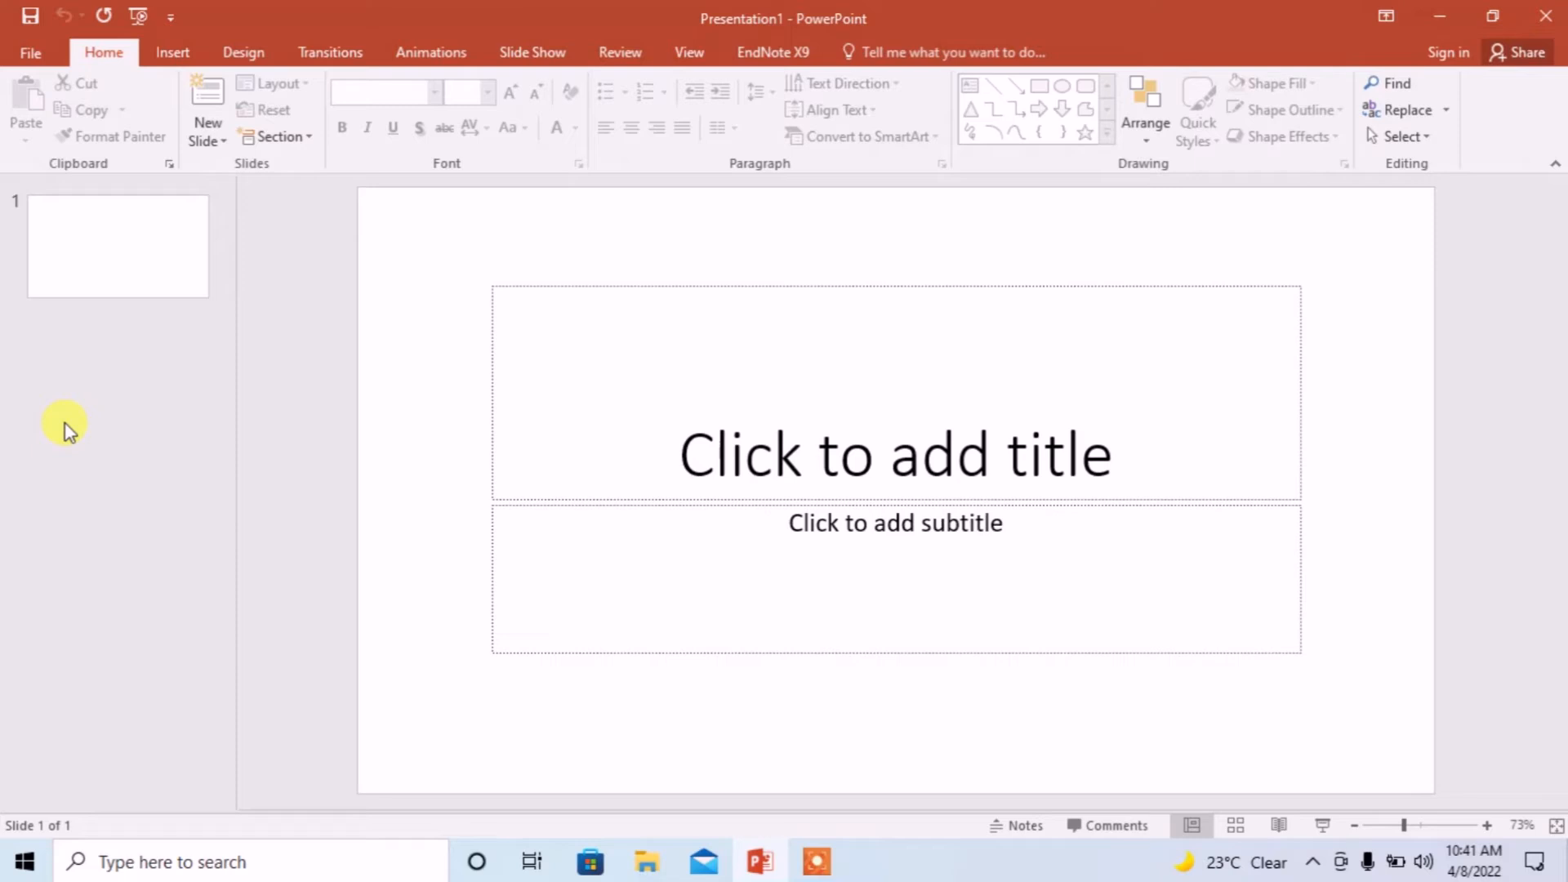
pyautogui.moveTo(81, 402)
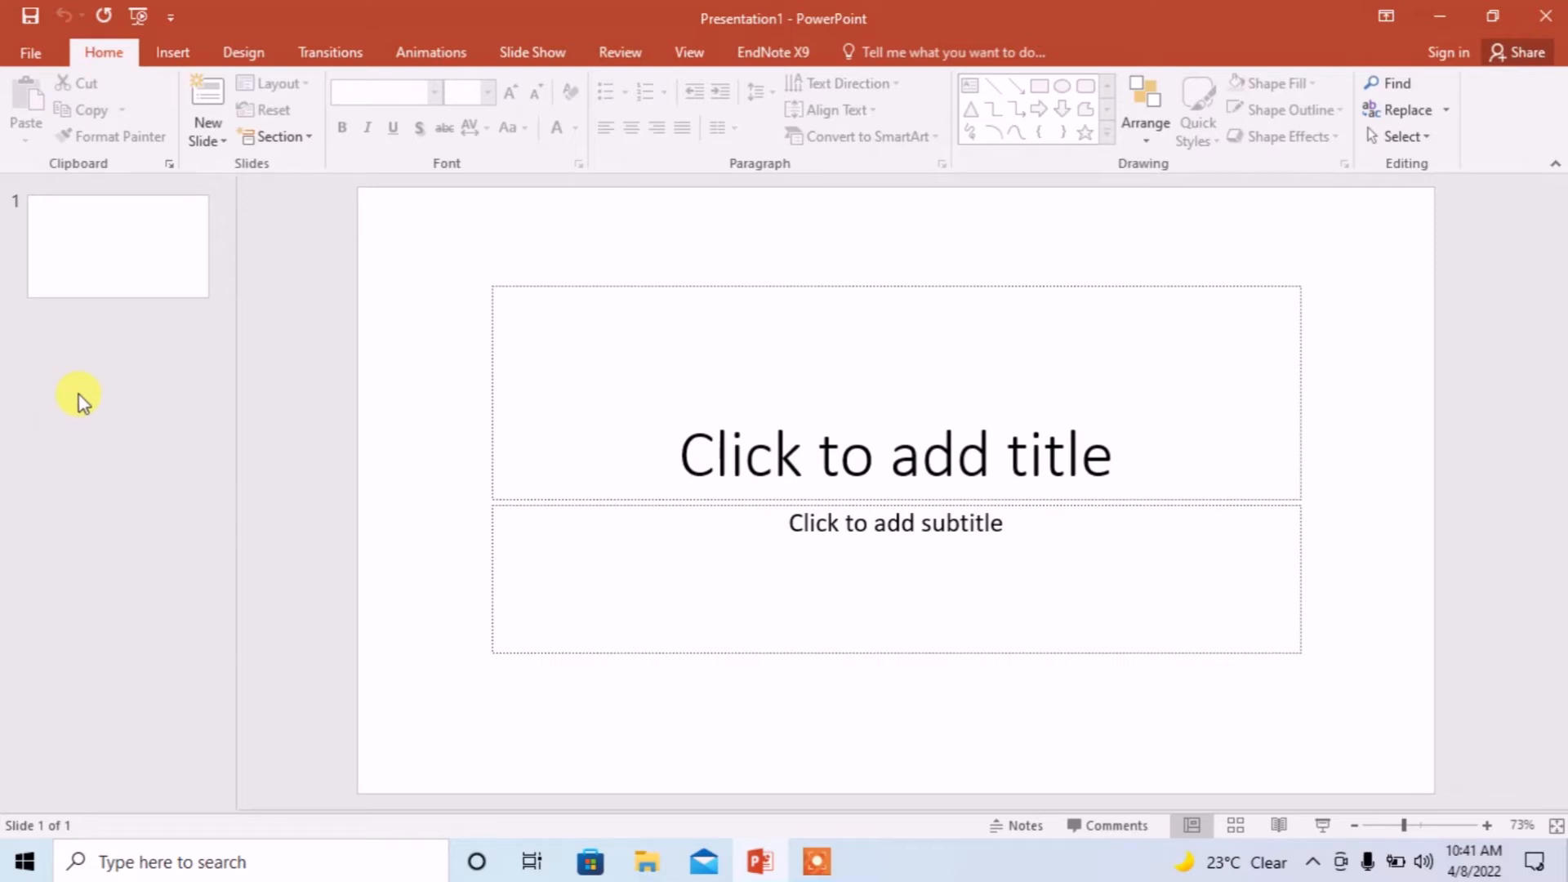
# - Add a Title and Content slide as slide 2 from the thumbnail pane's context menu
pyautogui.rightClick(81, 400)
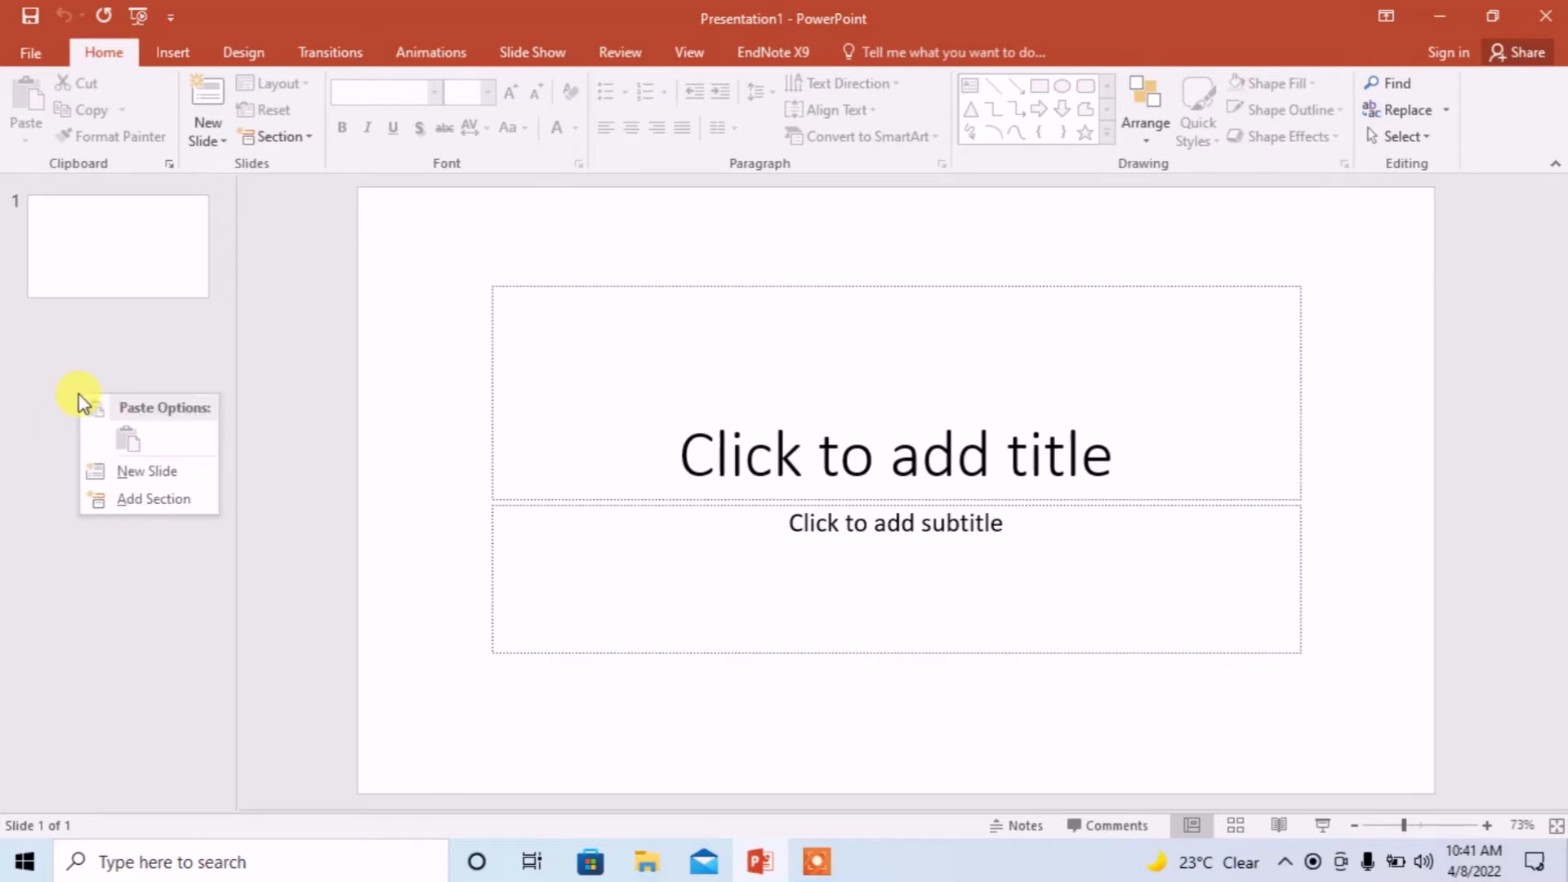
pyautogui.moveTo(81, 400)
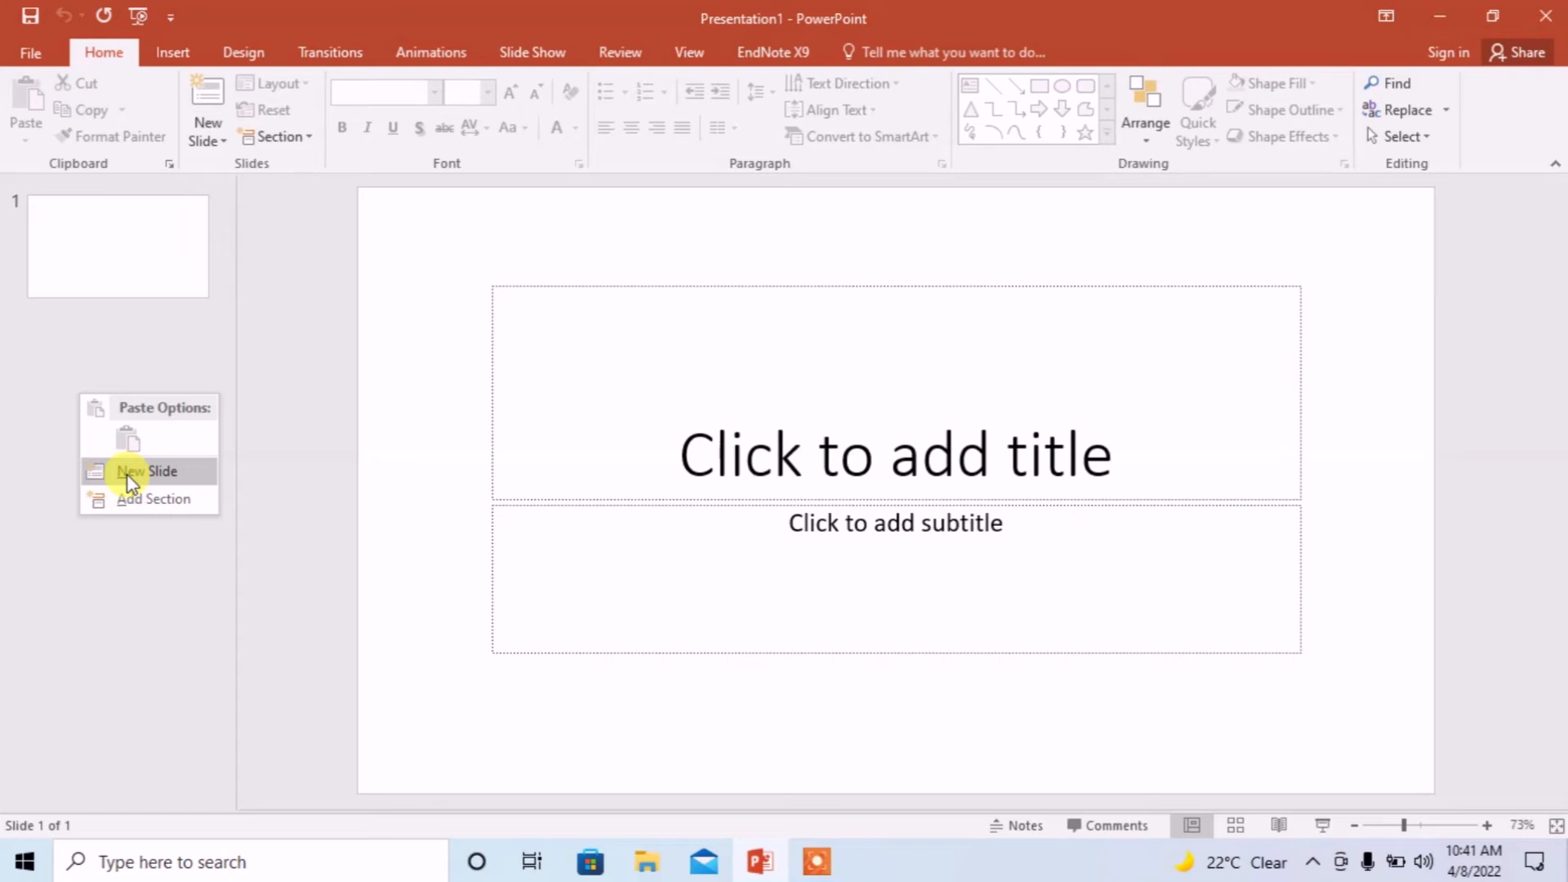
pyautogui.click(146, 471)
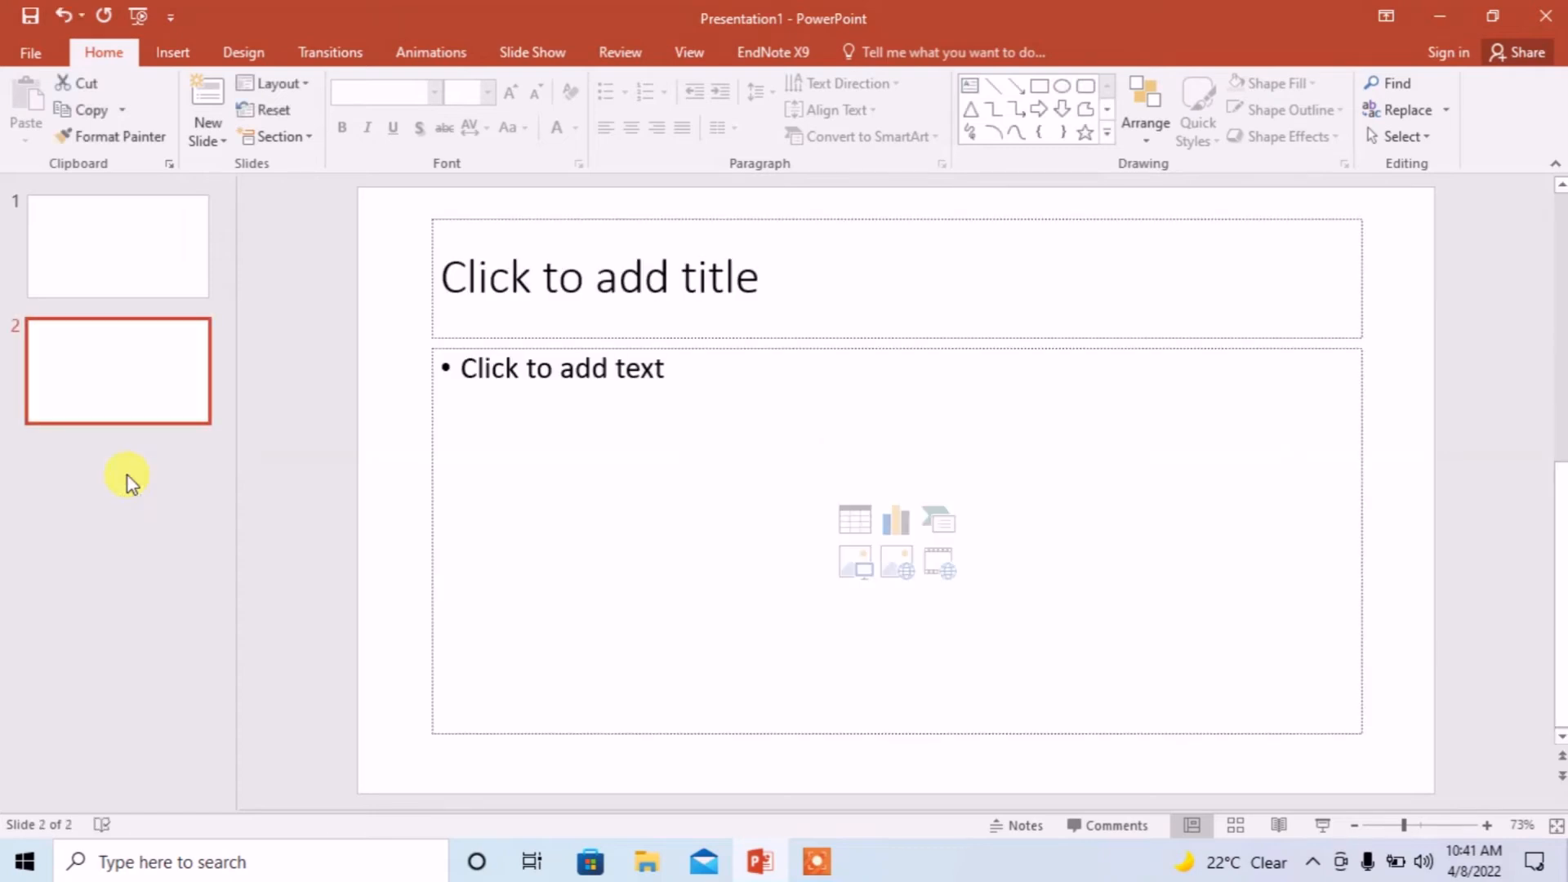
pyautogui.moveTo(107, 388)
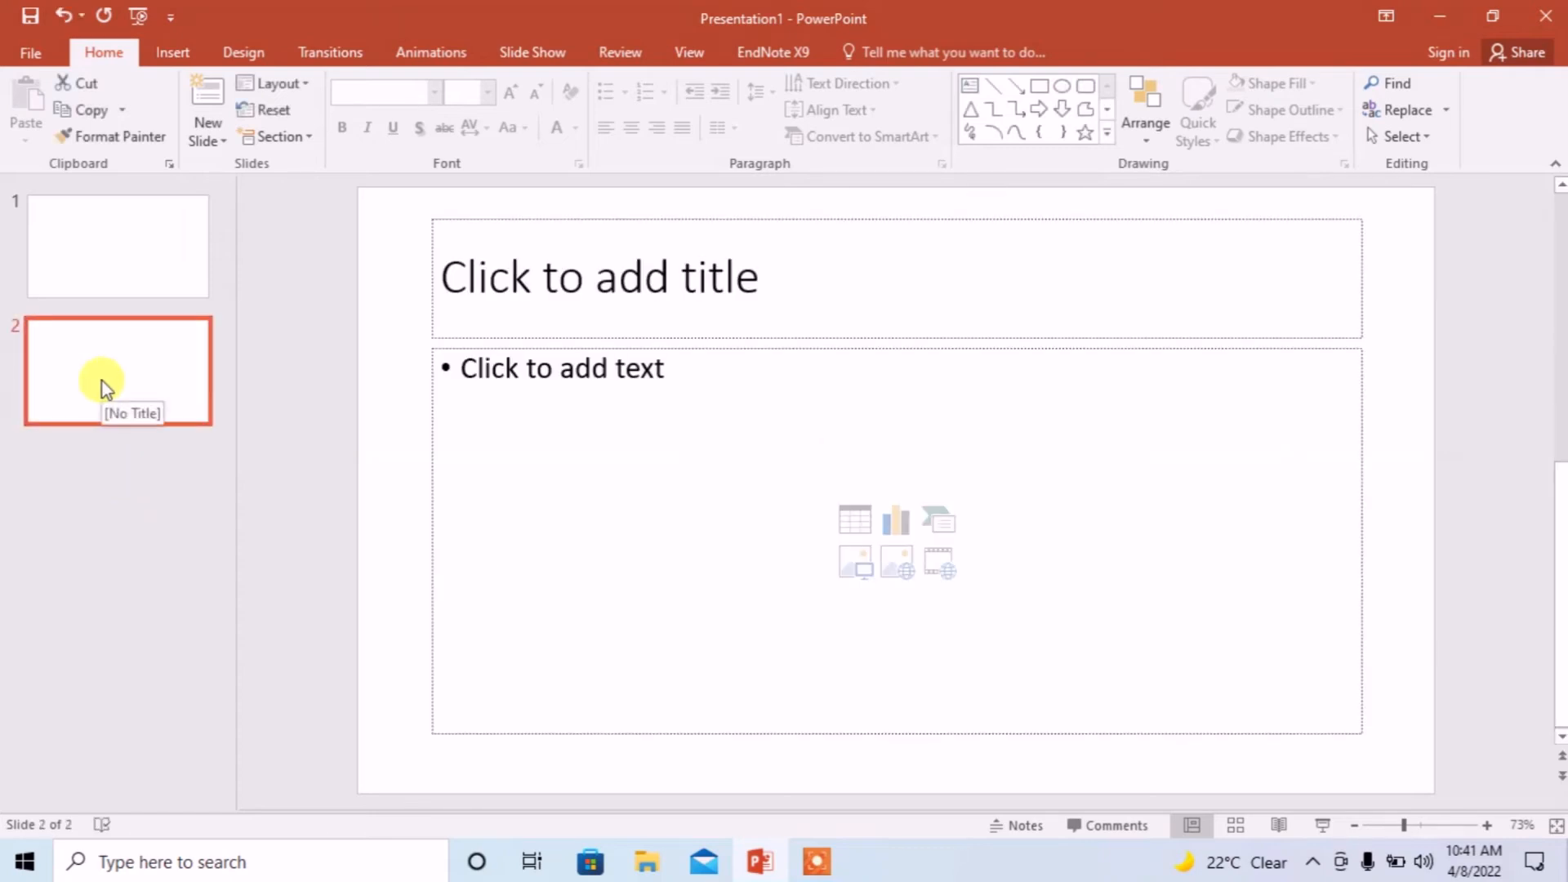
pyautogui.moveTo(62, 492)
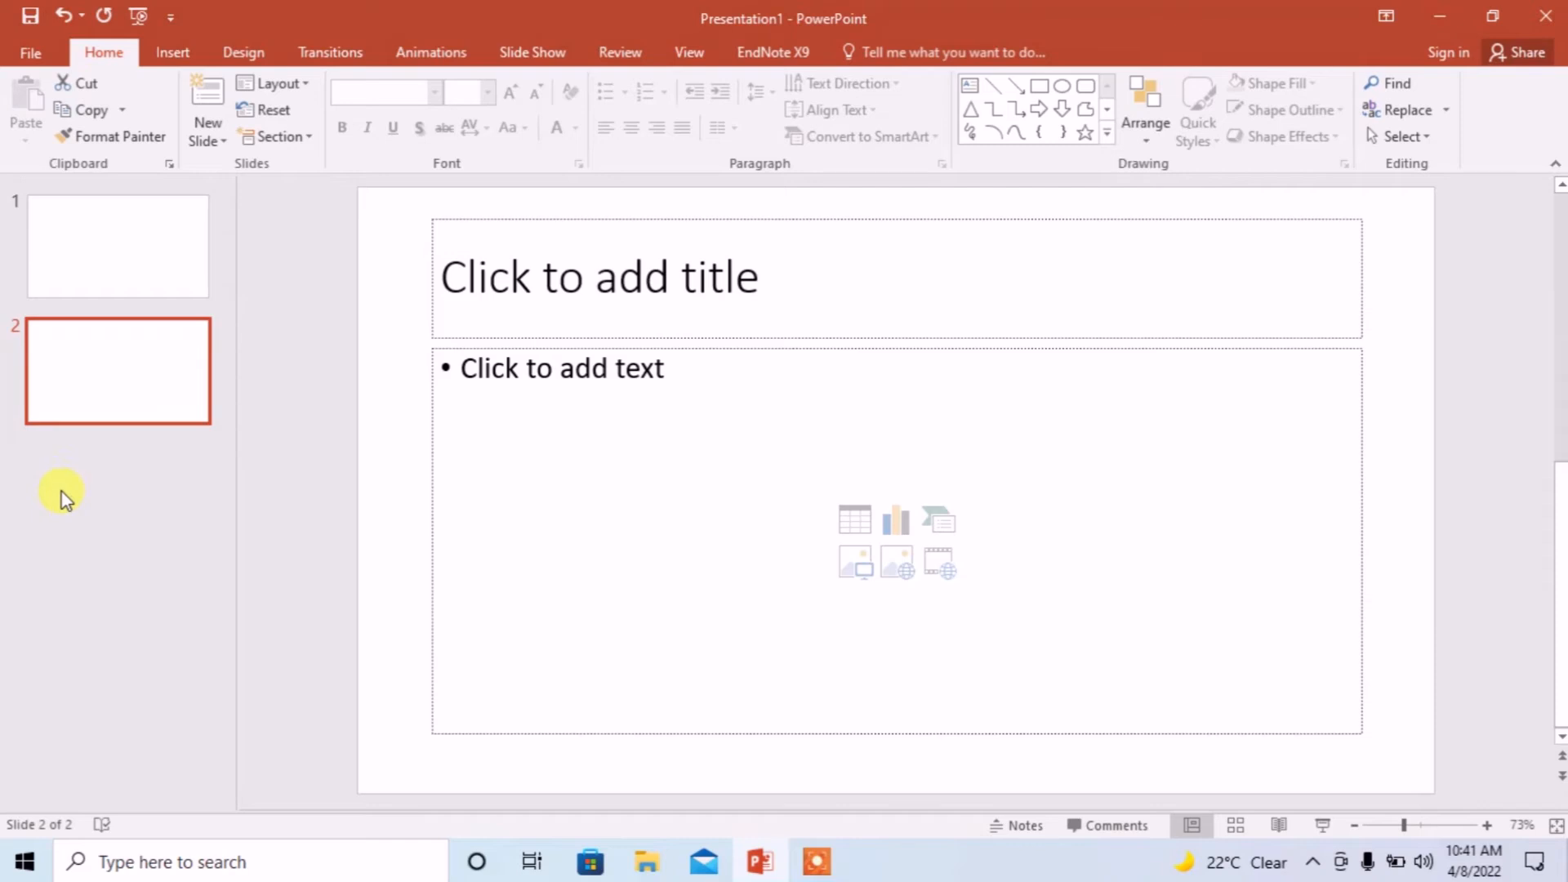
# - Add another Title and Content slide as slide 3 via the thumbnail pane context menu
pyautogui.rightClick(62, 497)
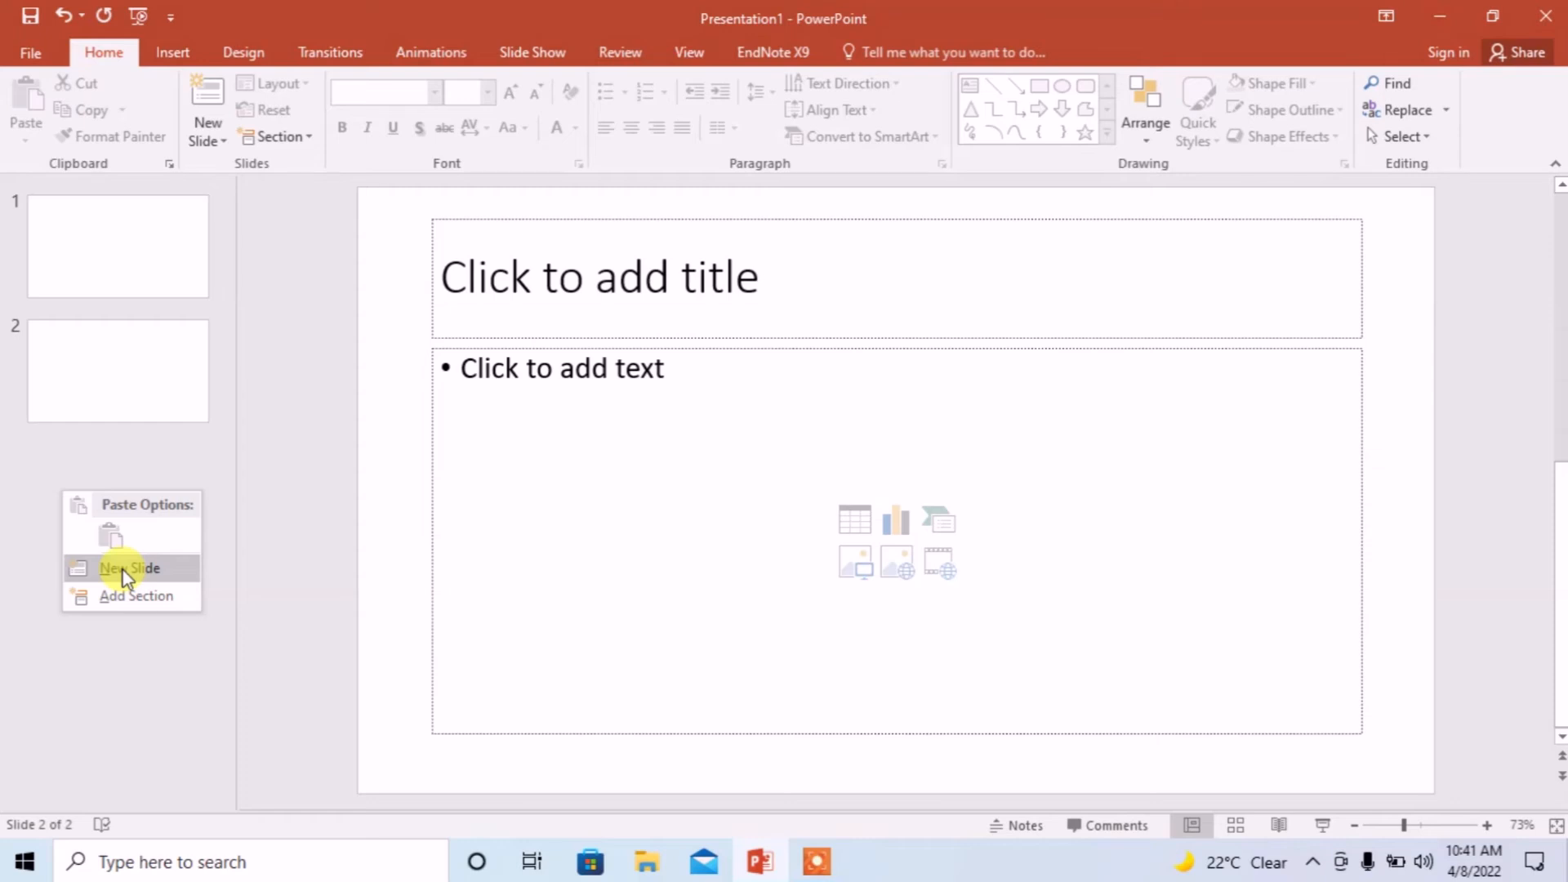
pyautogui.click(127, 569)
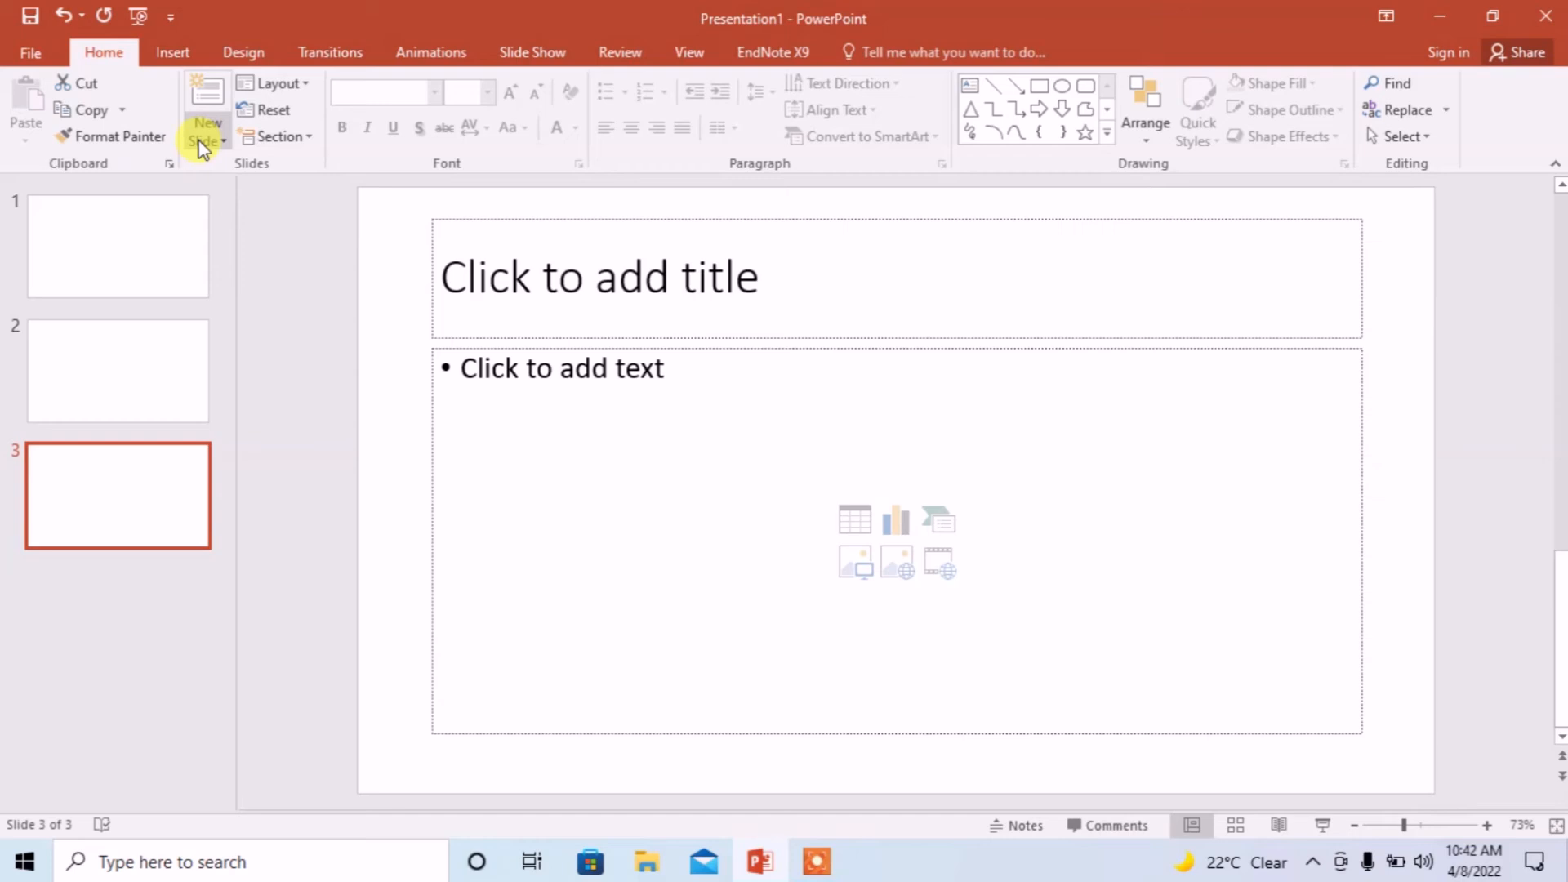
pyautogui.moveTo(205, 100)
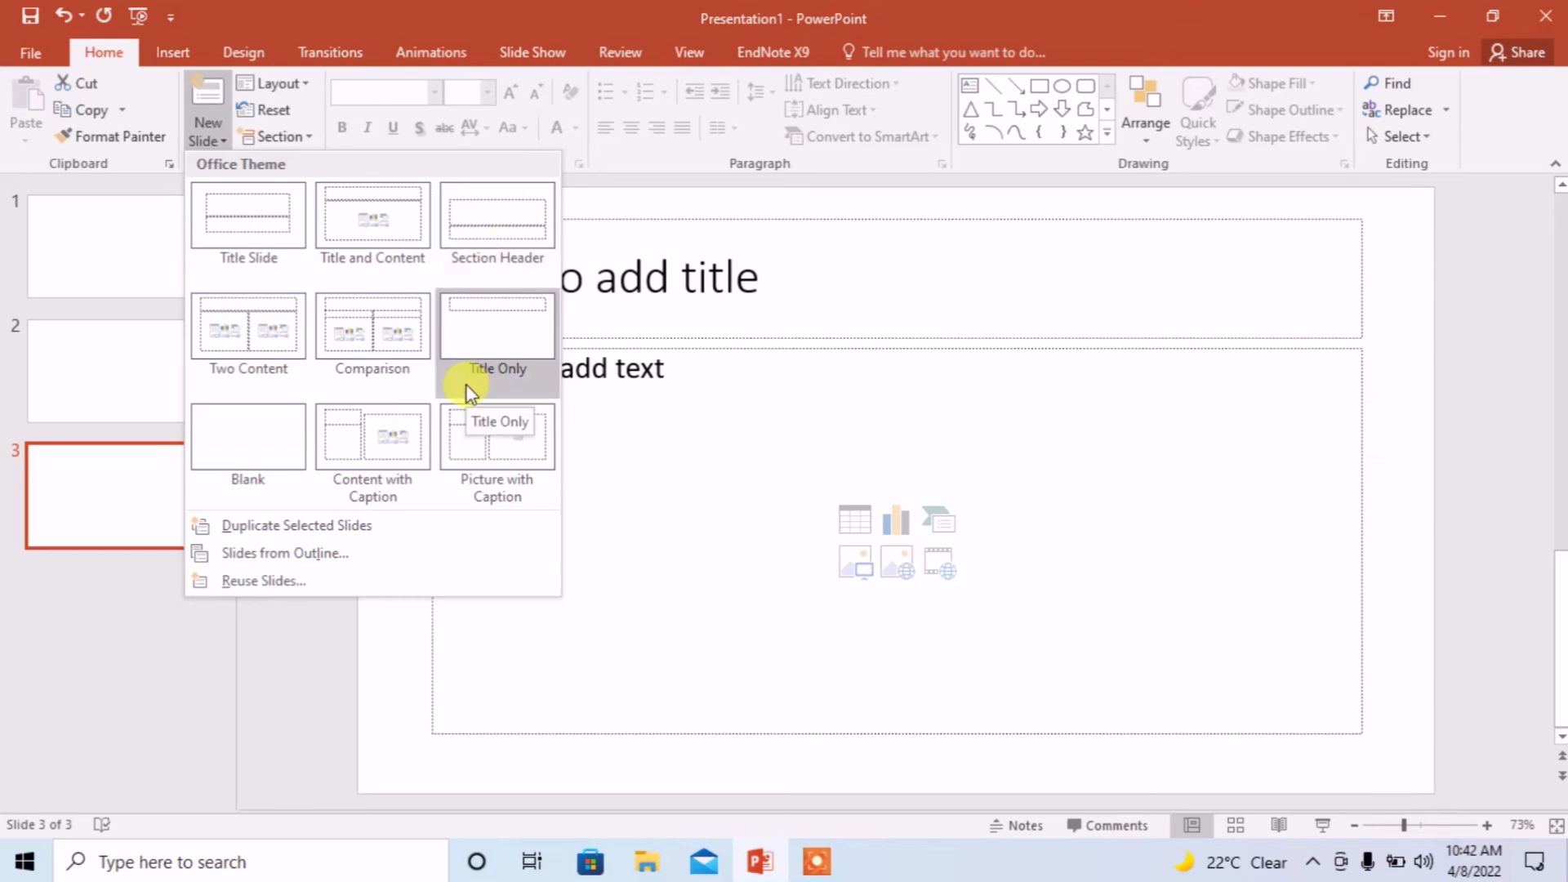
pyautogui.moveTo(249, 438)
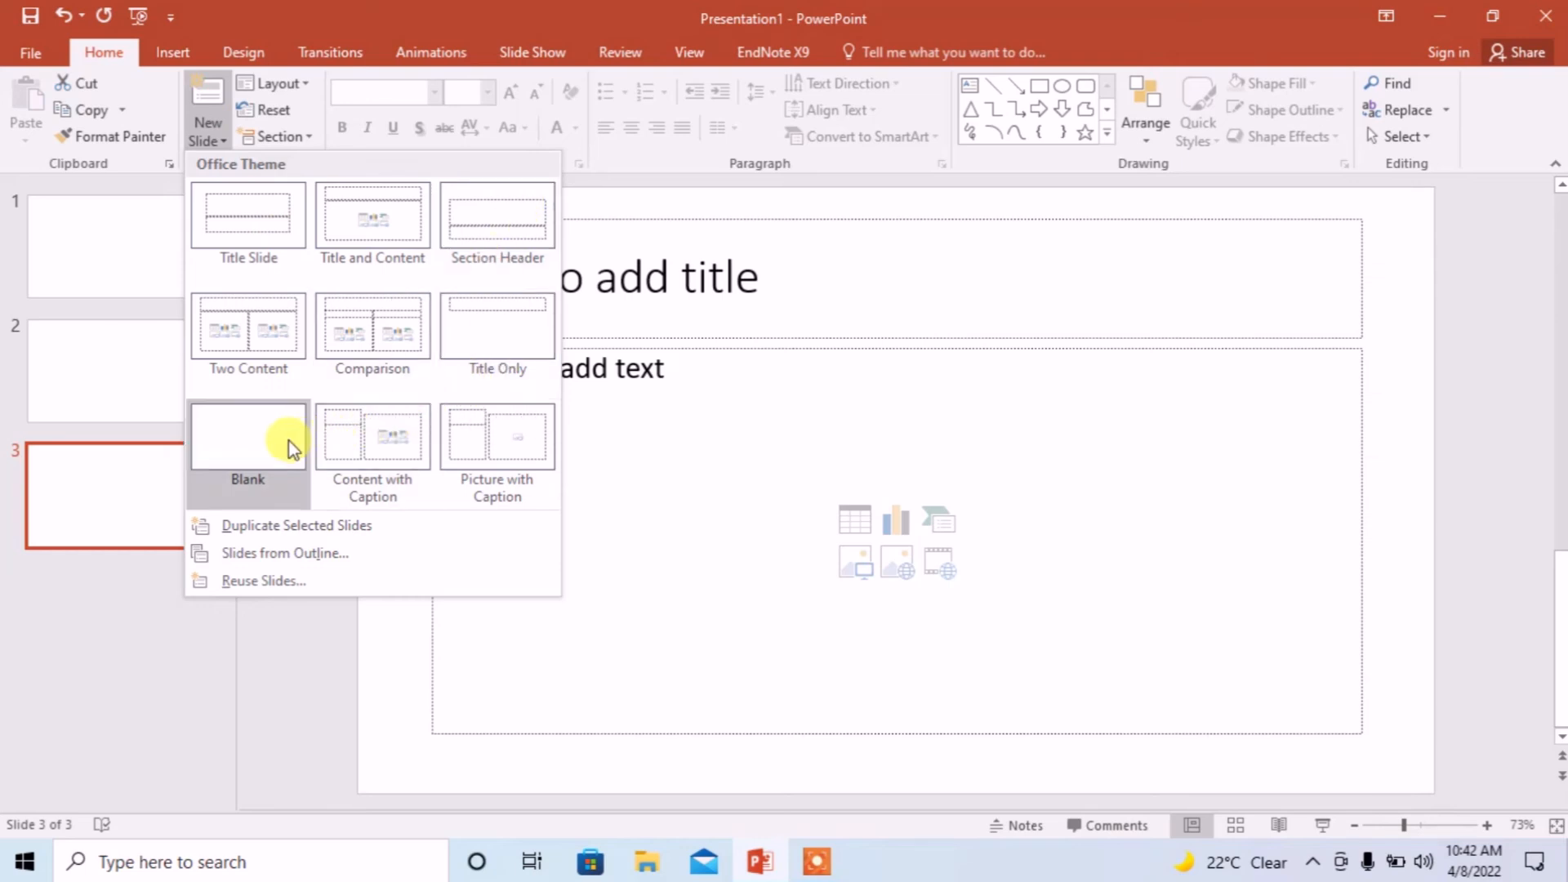
# - Insert a Blank layout slide as slide 4 from the New Slide dropdown
pyautogui.click(246, 437)
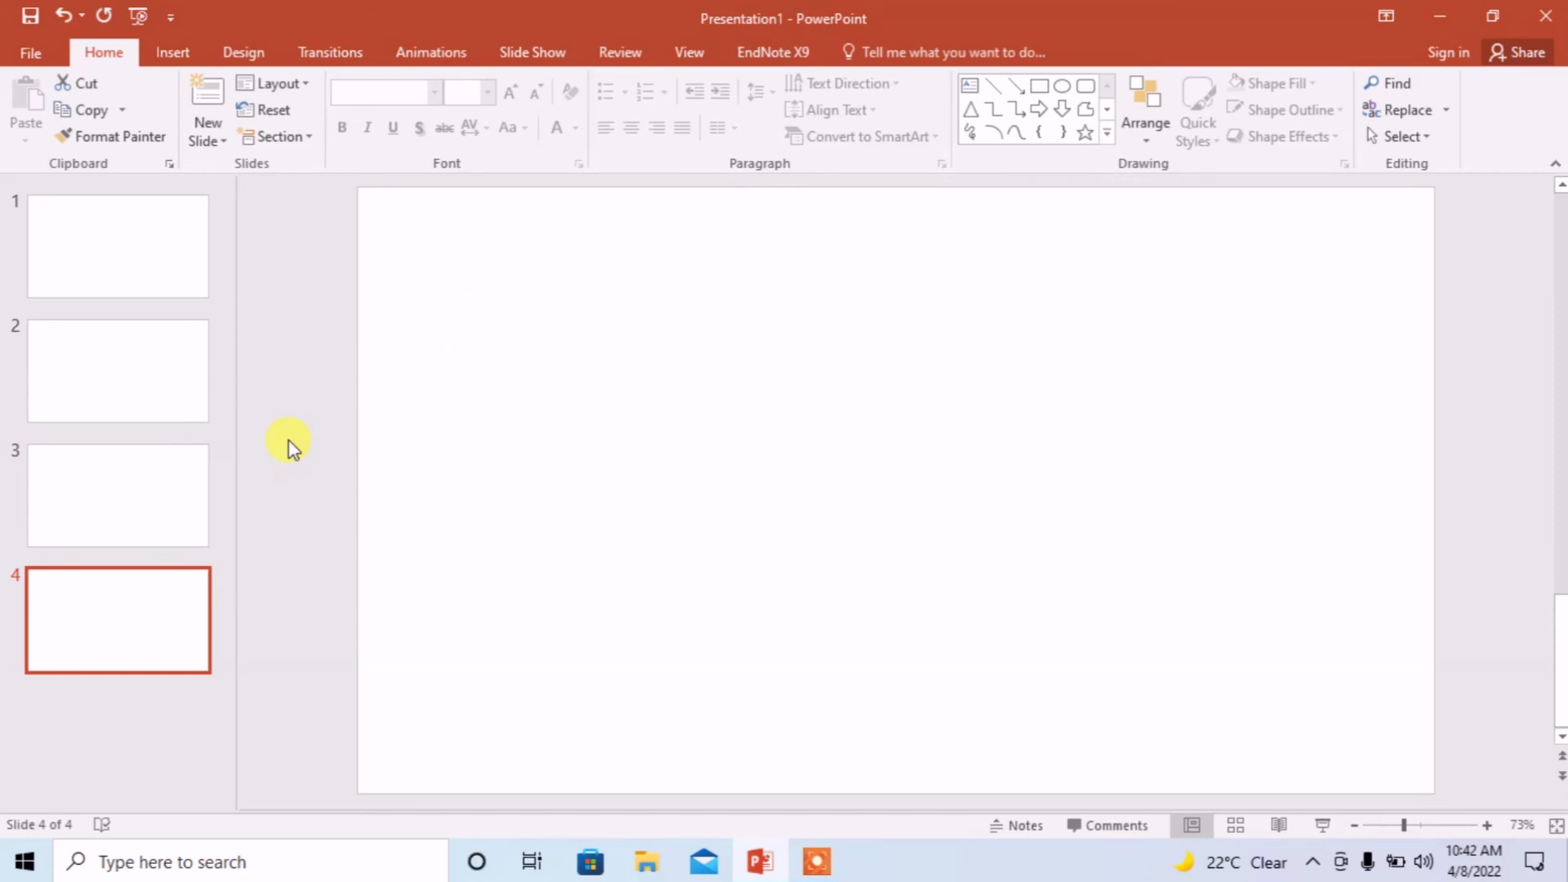